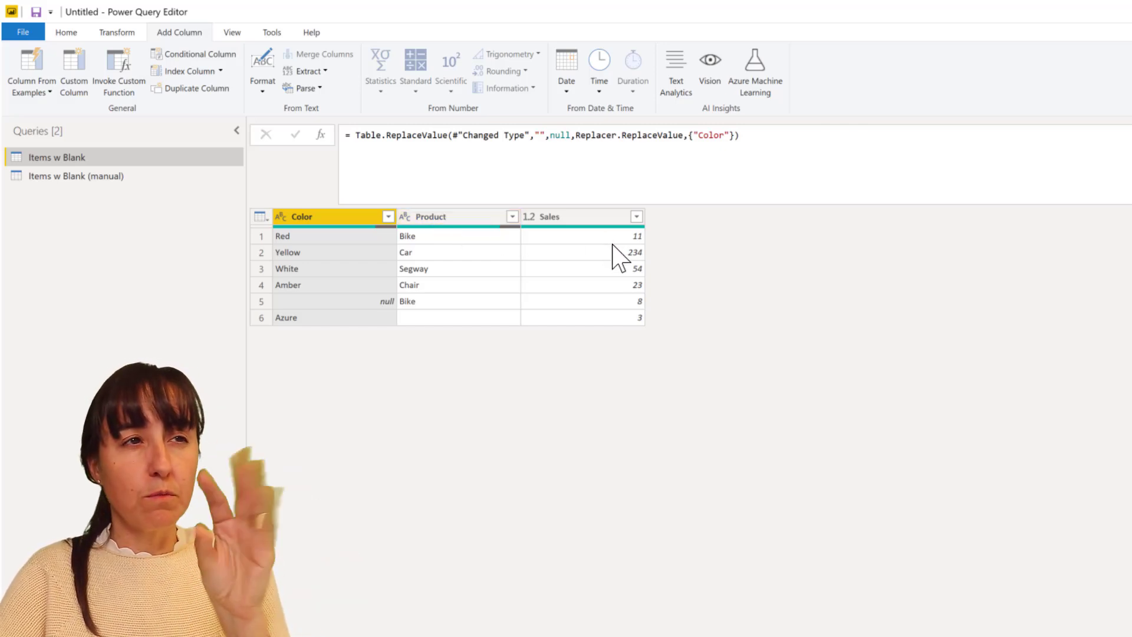
pyautogui.moveTo(603, 268)
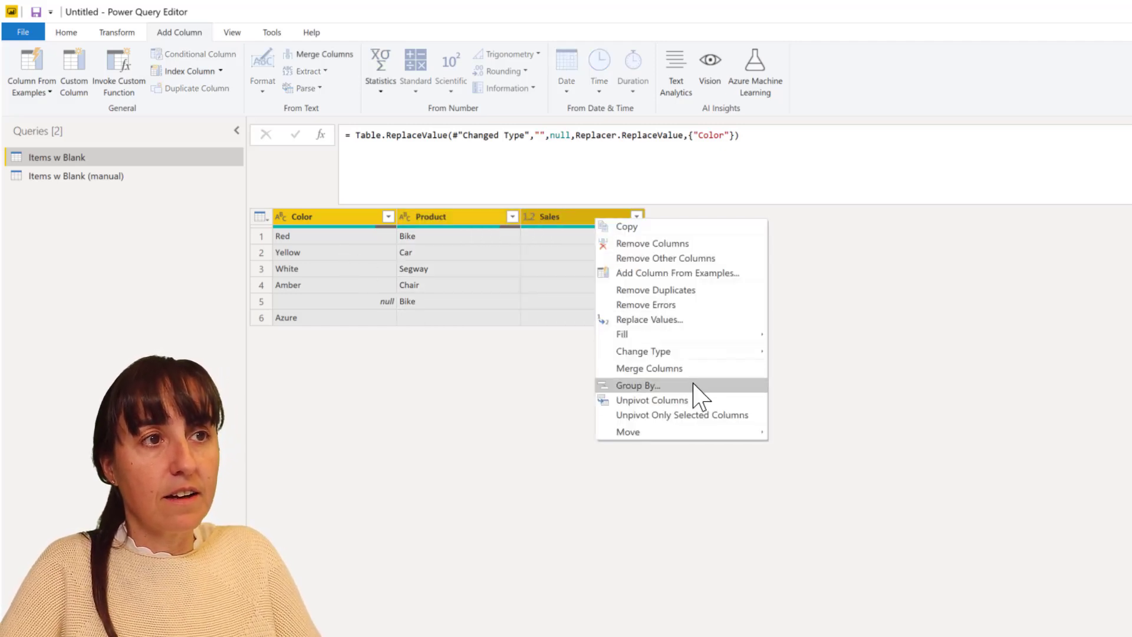
# - Merge Color, Product and Sales into one comma-separated Merged column
pyautogui.click(649, 368)
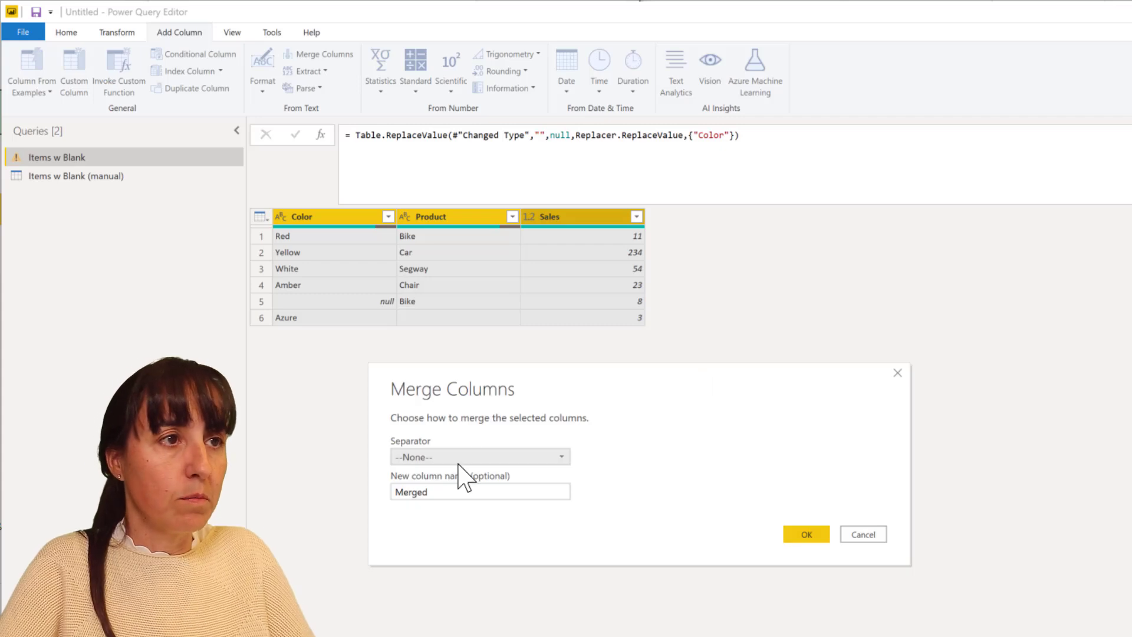
pyautogui.click(479, 456)
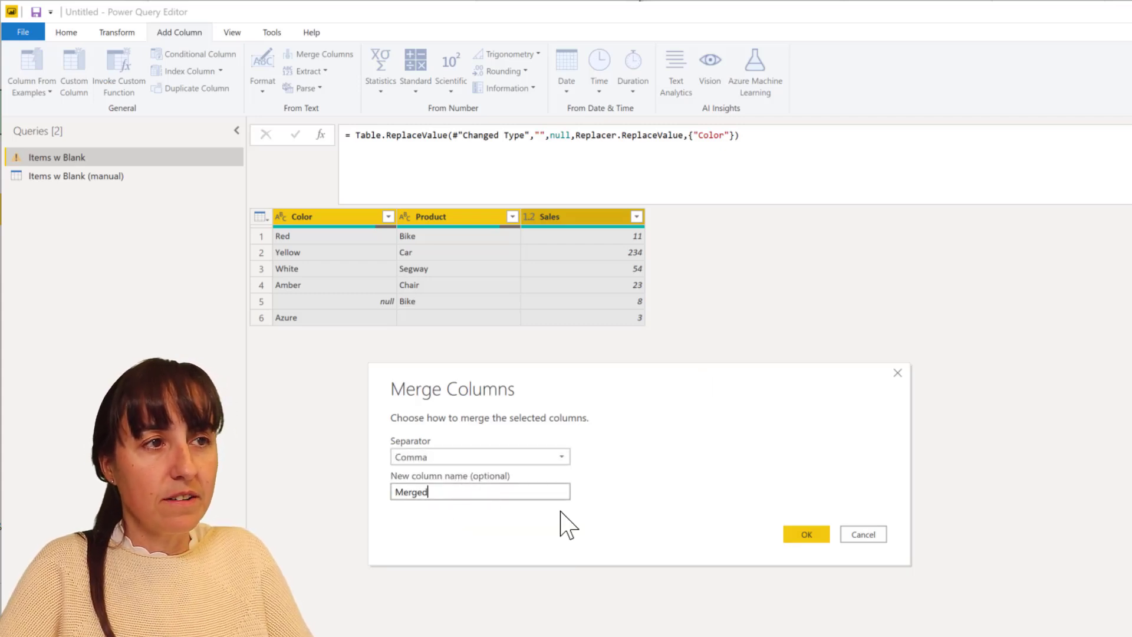
pyautogui.click(806, 534)
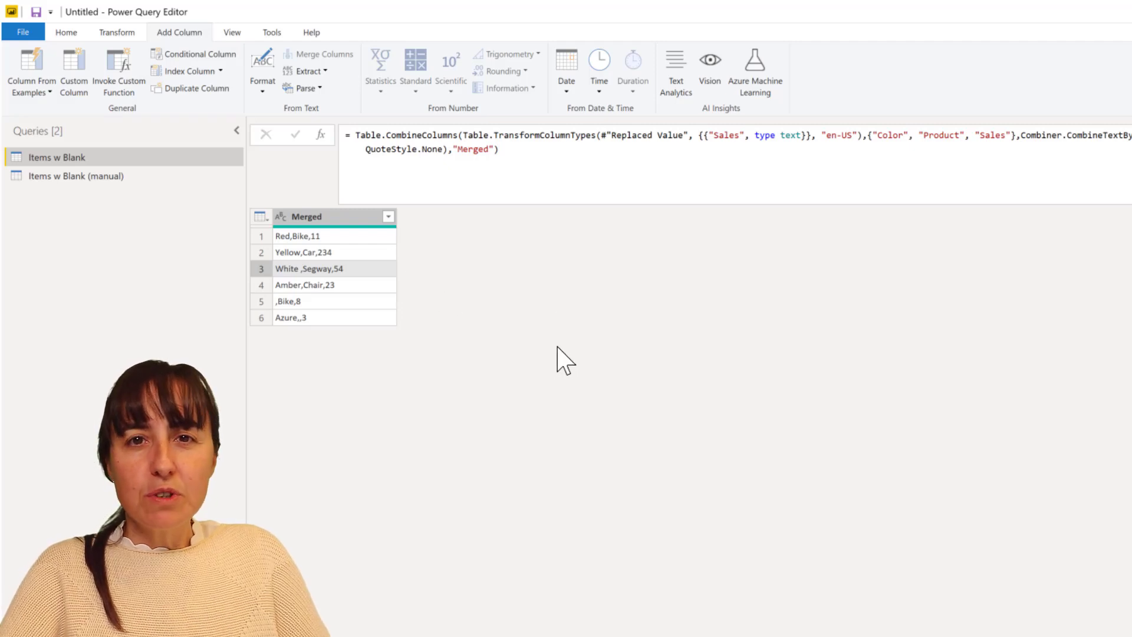
pyautogui.moveTo(631, 350)
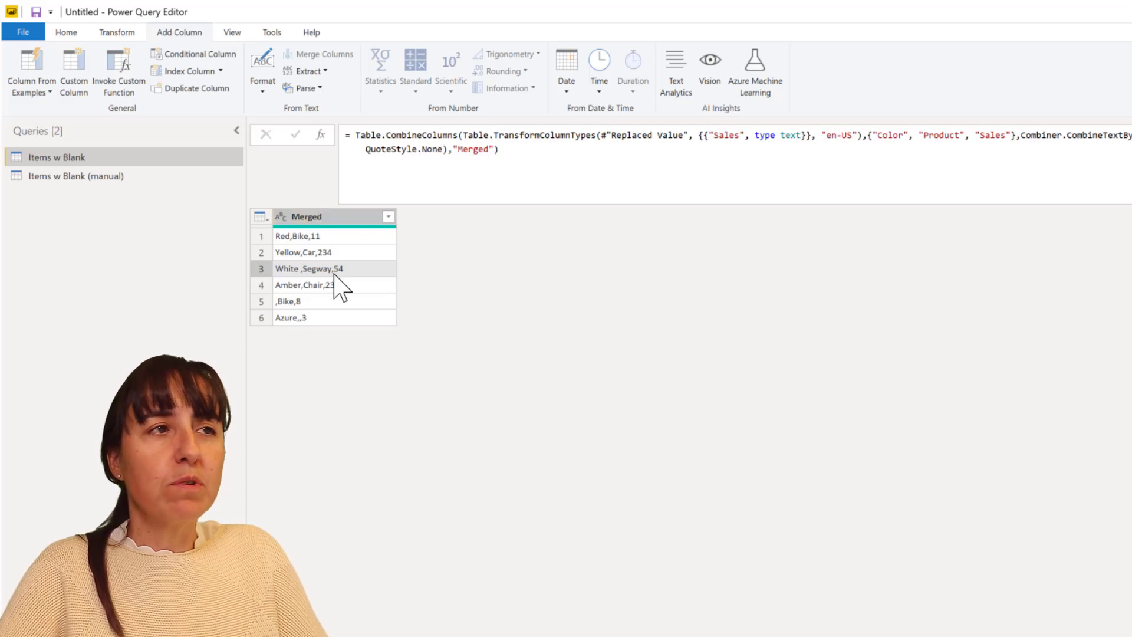
# - In Items w Blank (manual), add Custom column [Color]&","&[Product]&","&[Sales] and inspect its Error
pyautogui.click(76, 176)
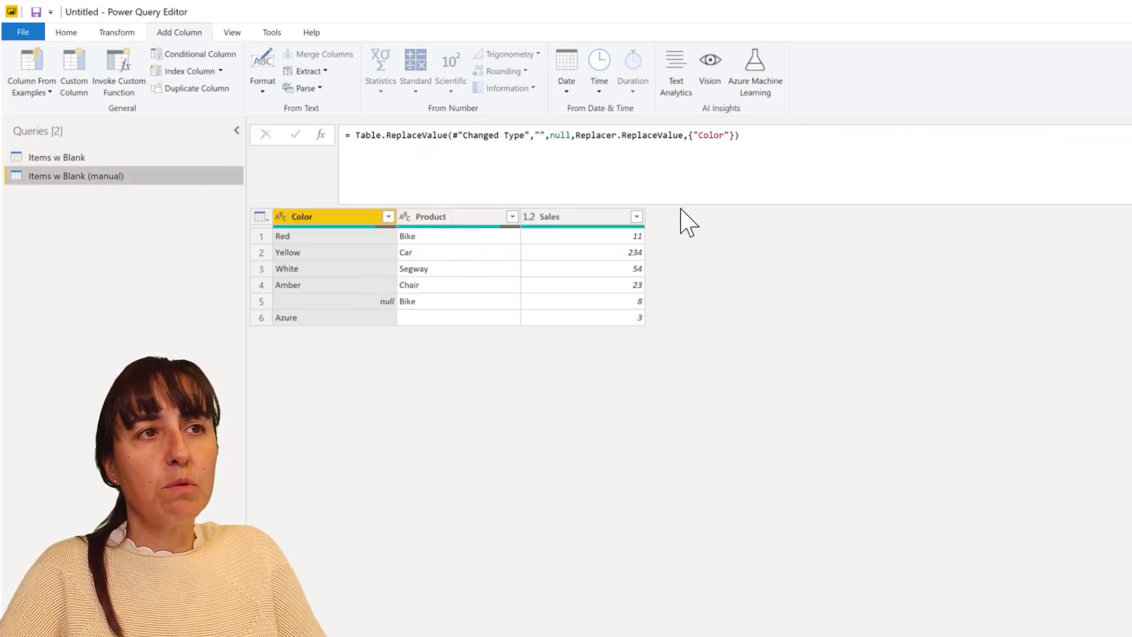
pyautogui.moveTo(762, 307)
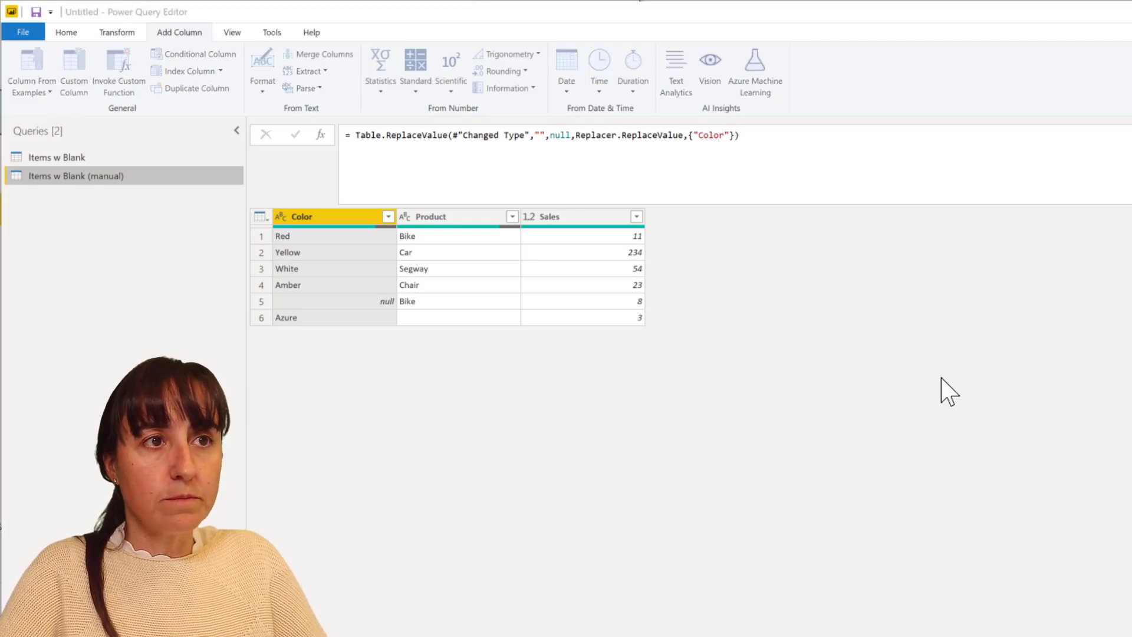
pyautogui.click(74, 72)
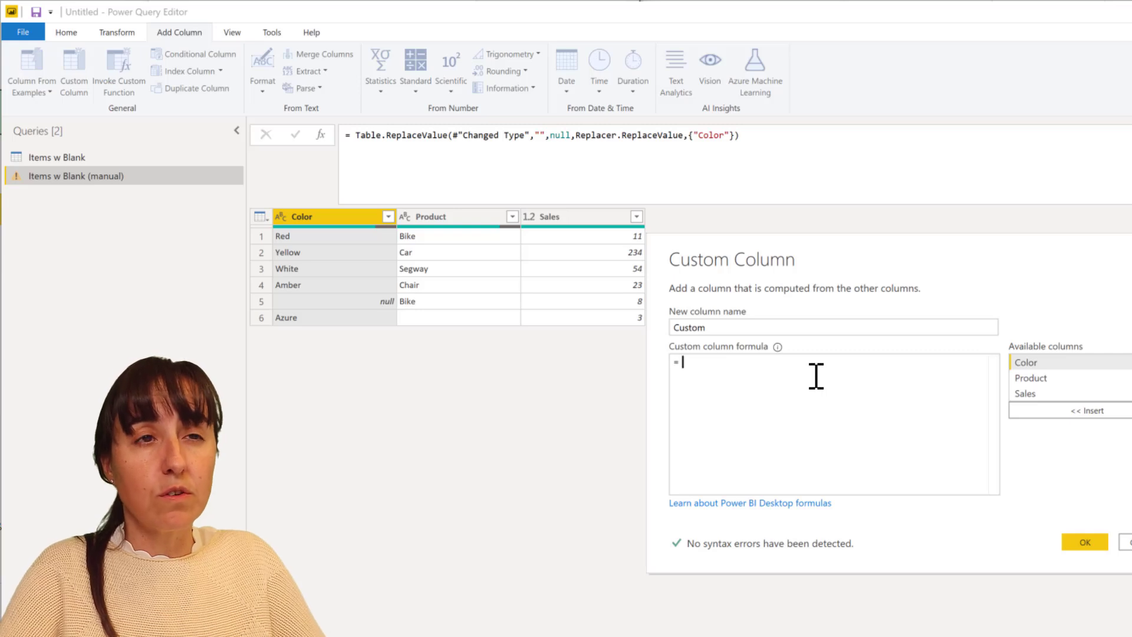
pyautogui.write('[Color]')
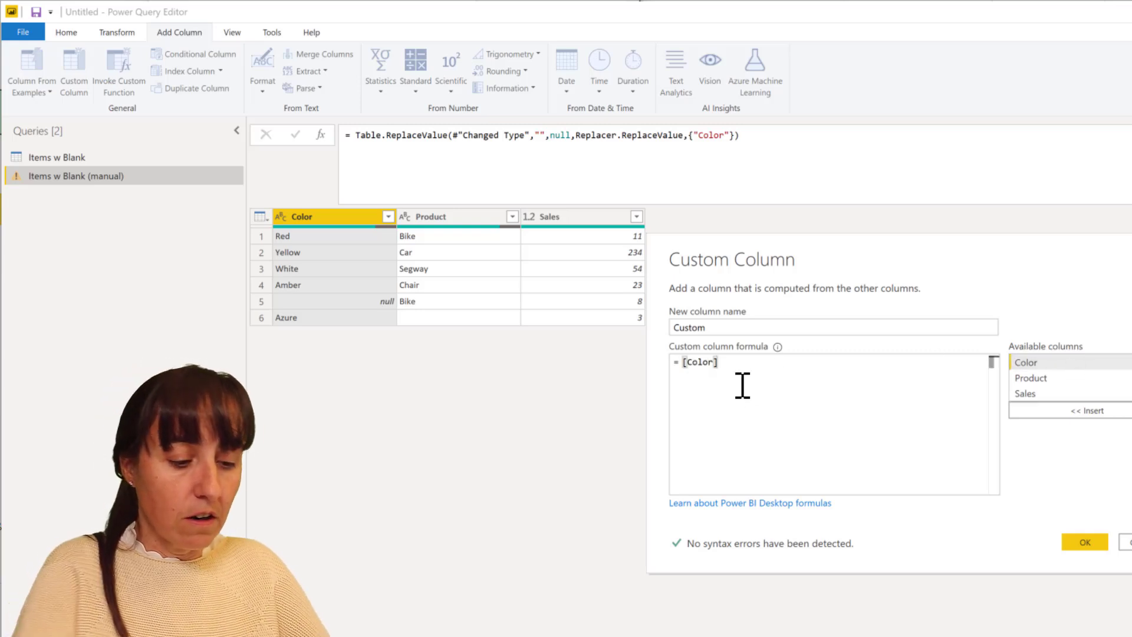
pyautogui.write('&""')
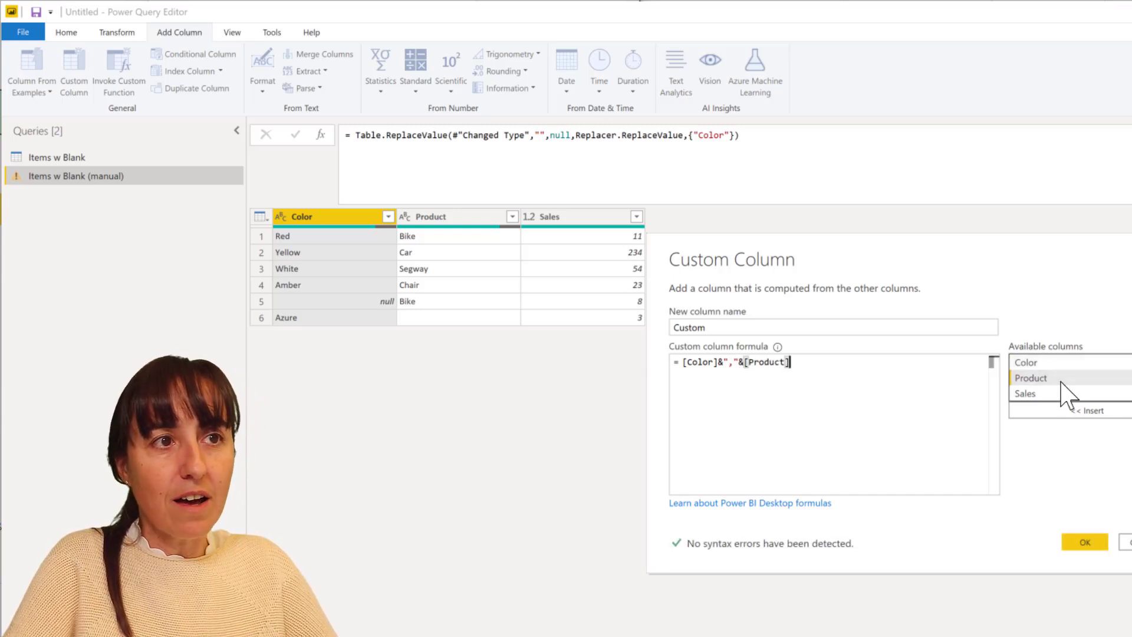
pyautogui.write('&"')
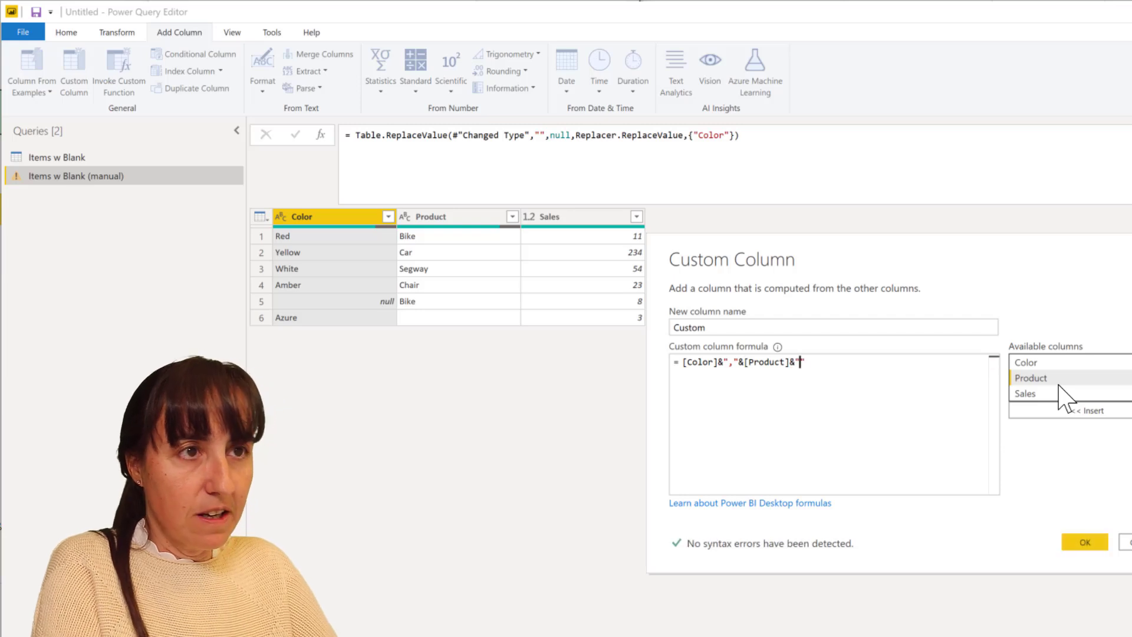
pyautogui.write('&[Sales')
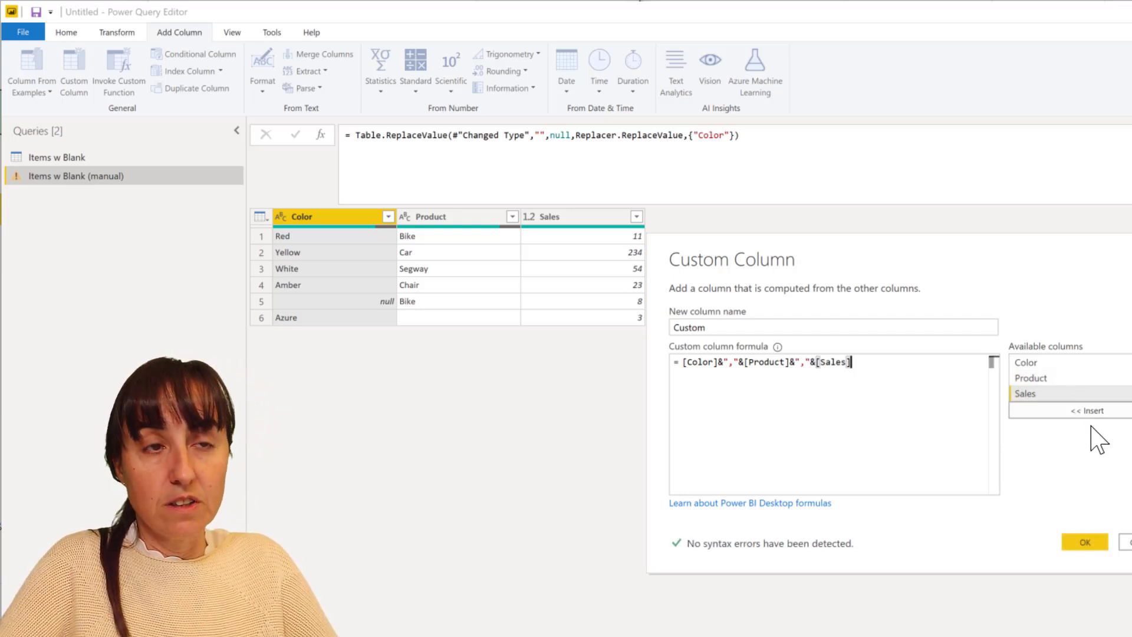
pyautogui.click(1084, 542)
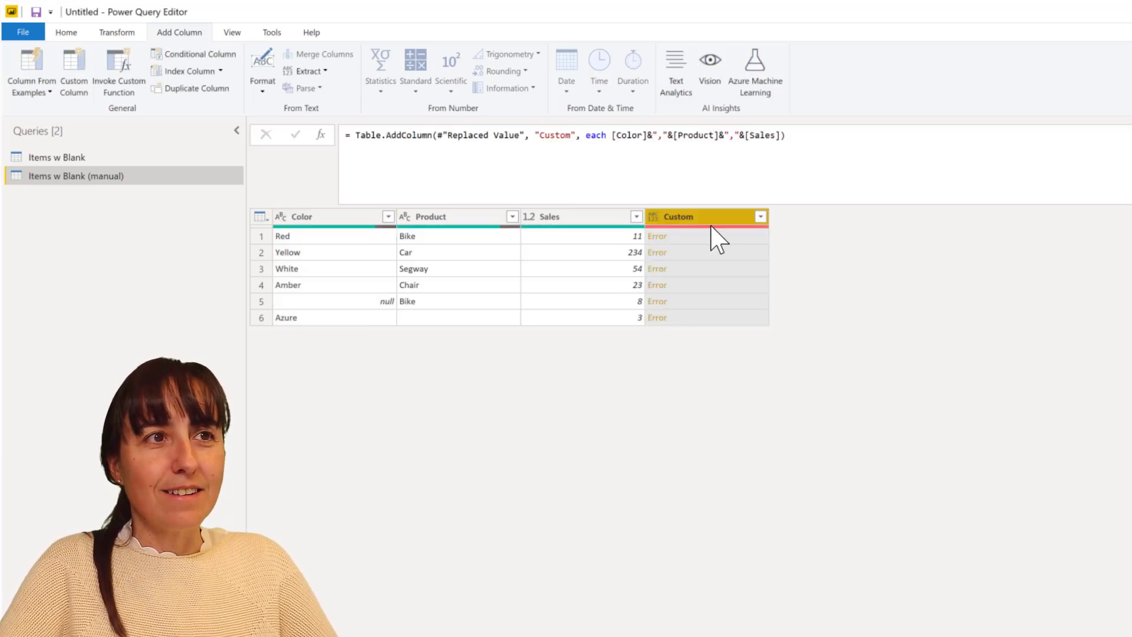
pyautogui.click(657, 235)
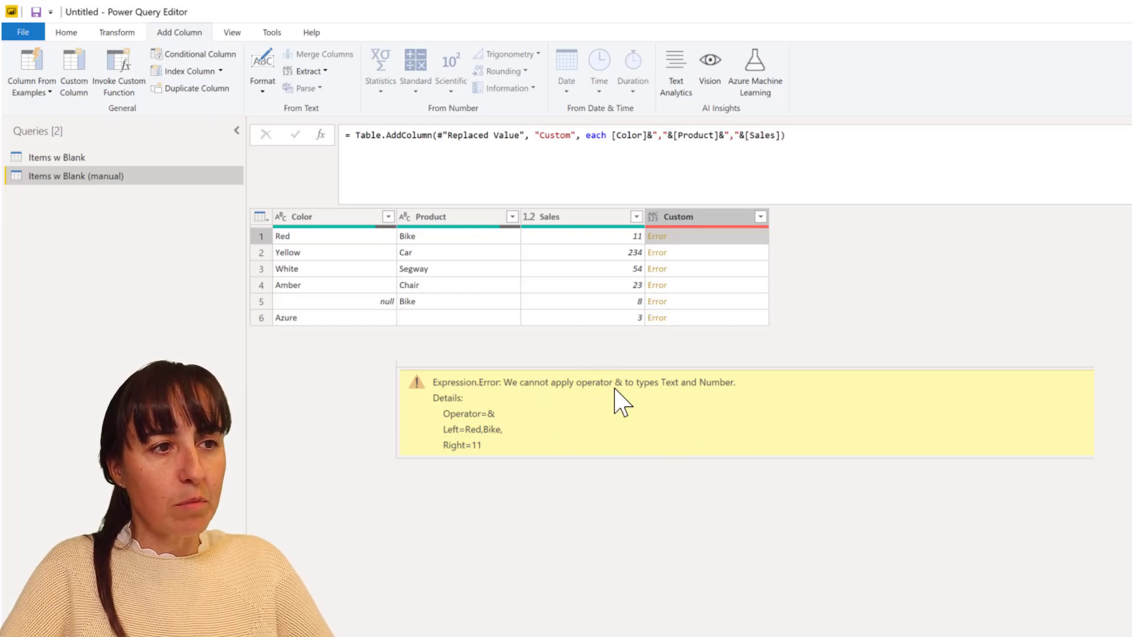
pyautogui.moveTo(780, 420)
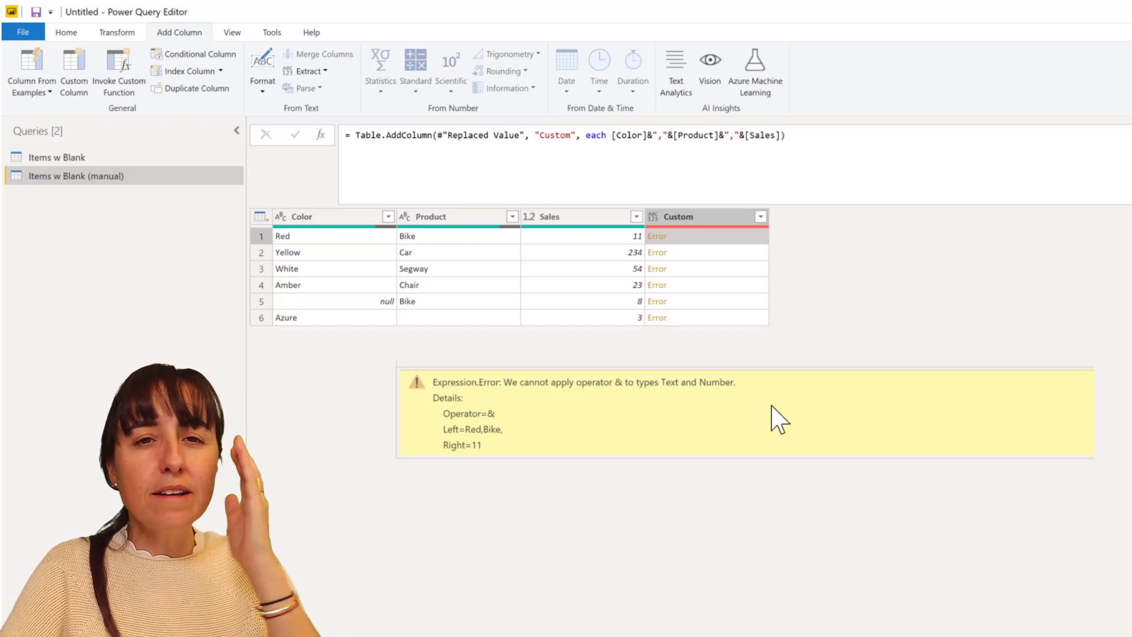
pyautogui.moveTo(107, 306)
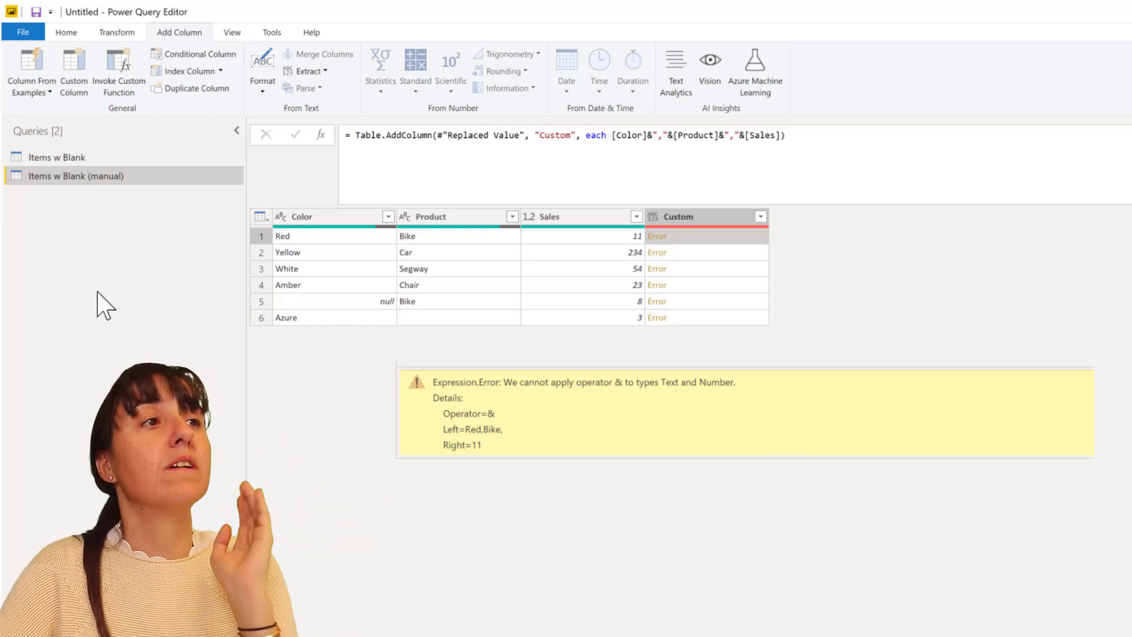
# - In the Items w Blank query, highlight the {"Sales", type text} conversion in the merge formula
pyautogui.click(55, 157)
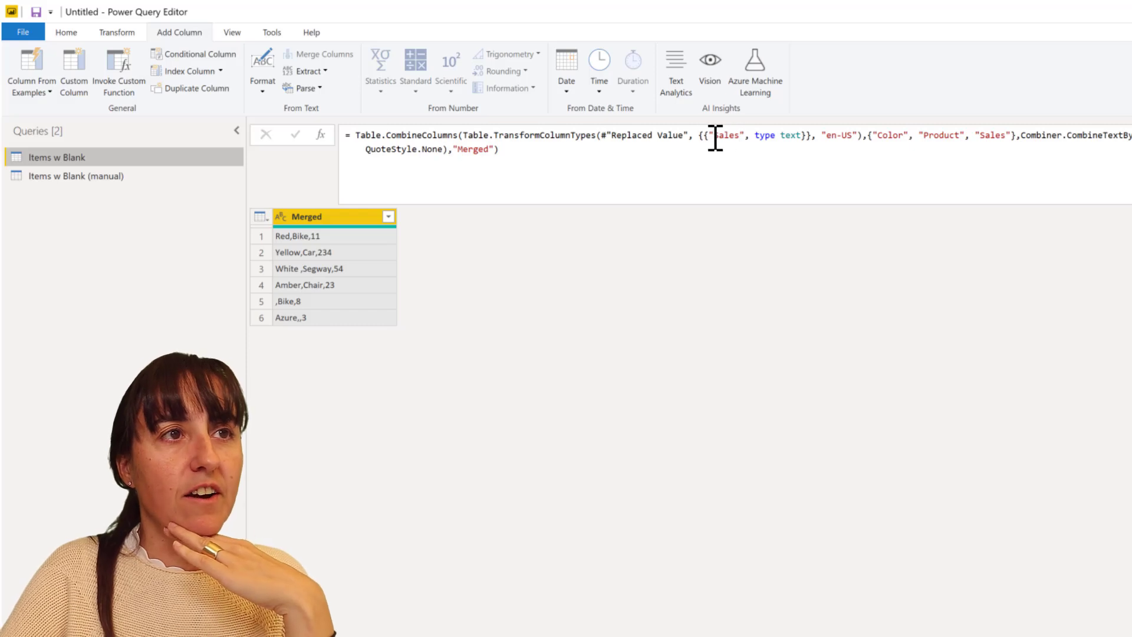
pyautogui.moveTo(711, 135); pyautogui.dragTo(810, 135)
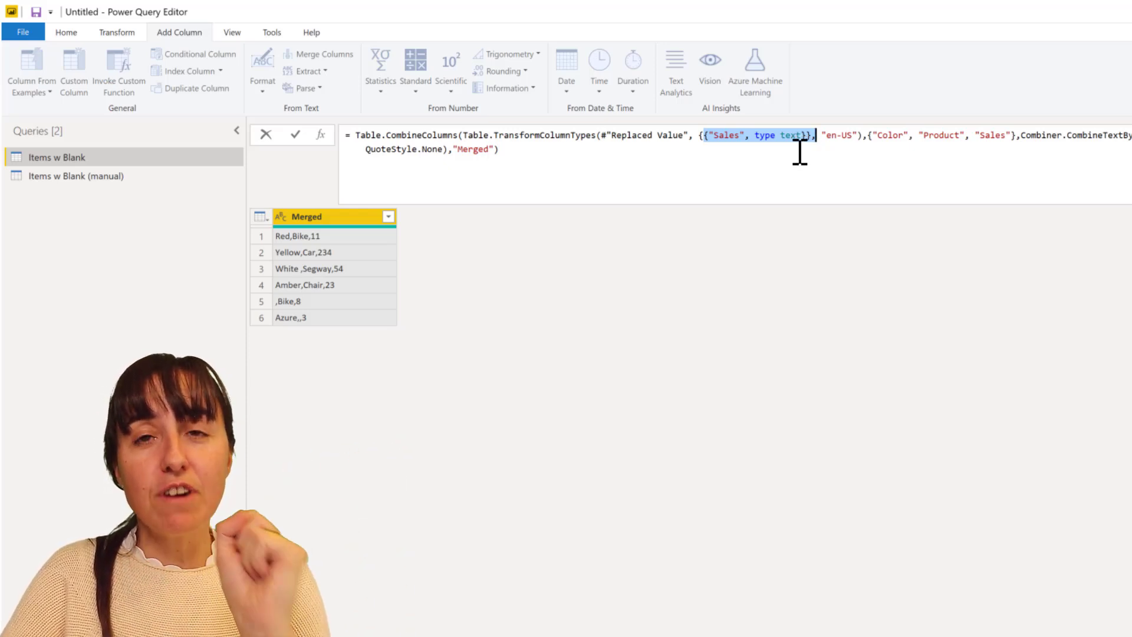
pyautogui.moveTo(801, 164)
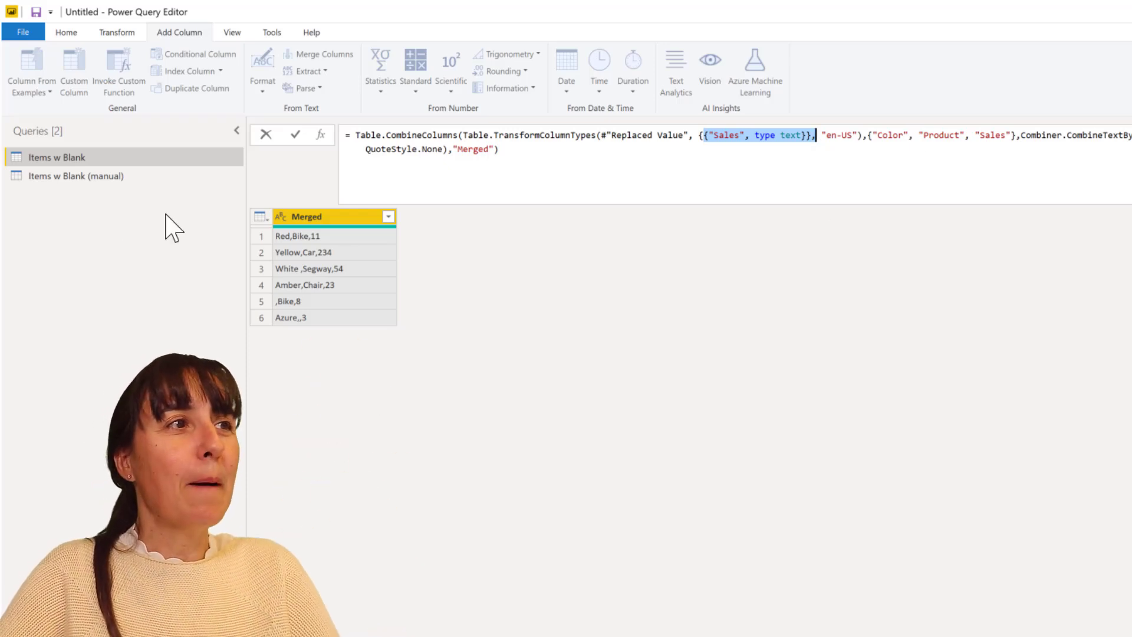
# - Wrap [Sales] in Text.From() in the manual query's Custom column formula
pyautogui.click(75, 176)
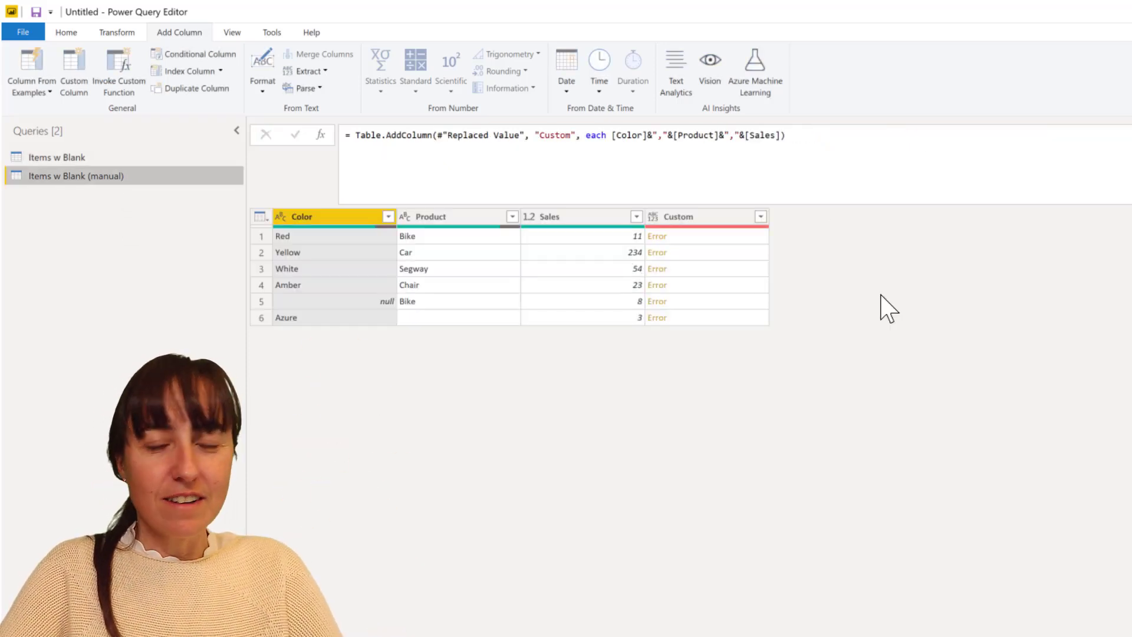
pyautogui.moveTo(1020, 405)
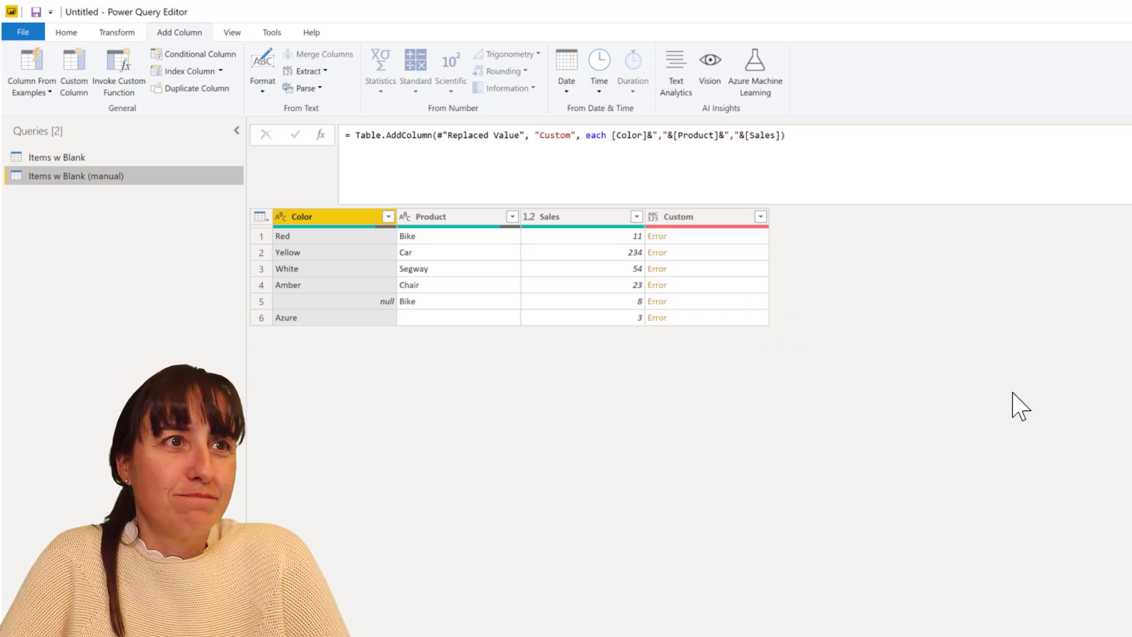
pyautogui.moveTo(748, 245)
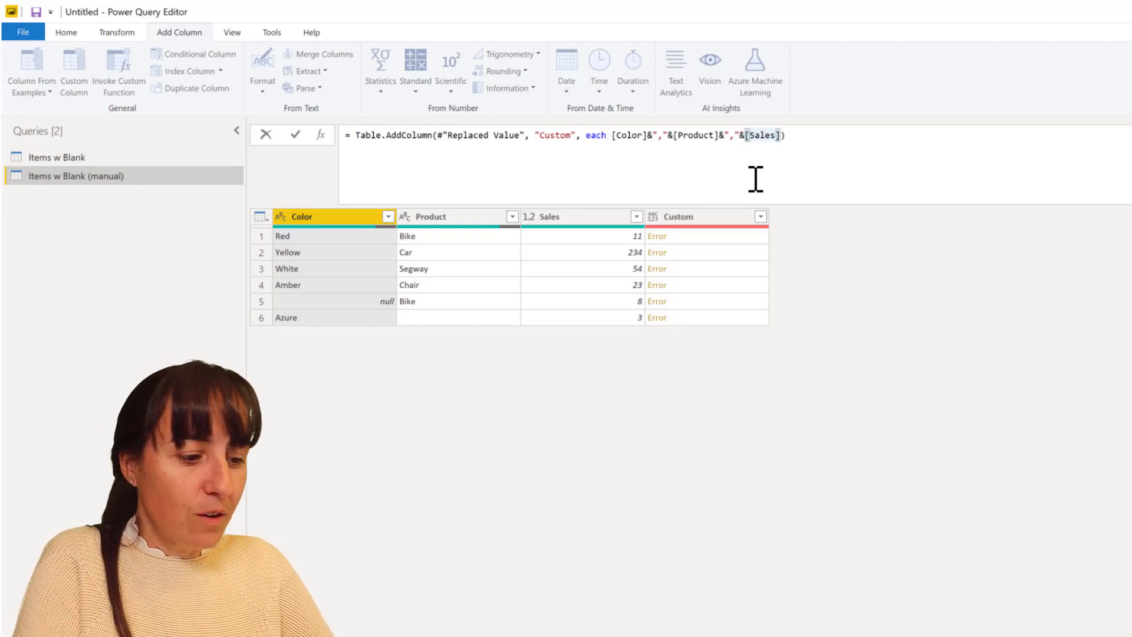
pyautogui.write('Text')
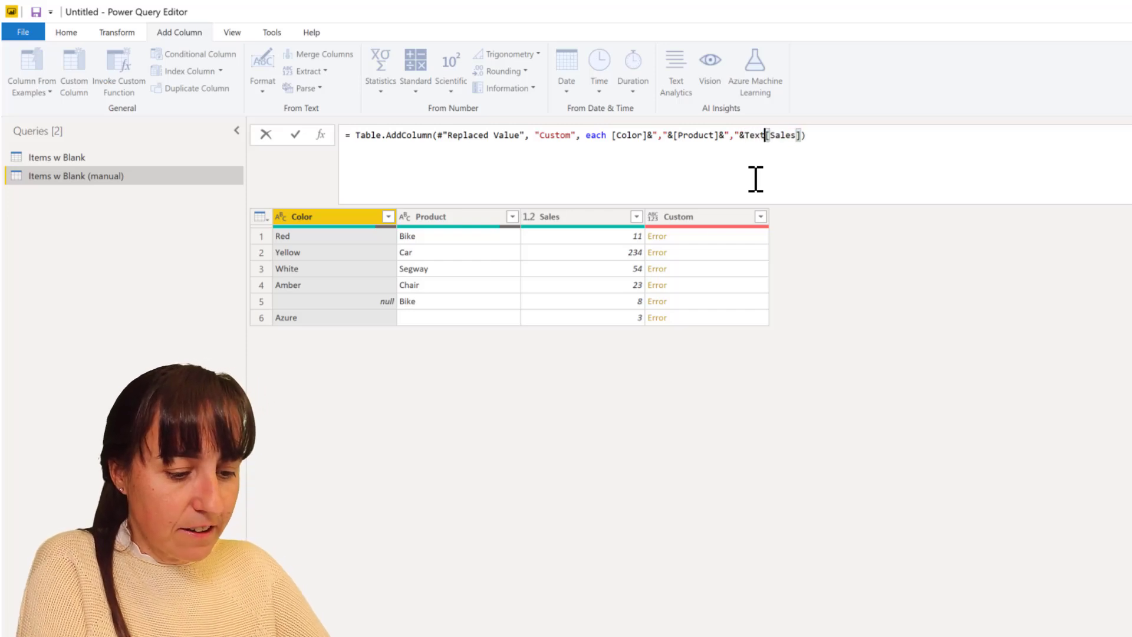
pyautogui.write('From(')
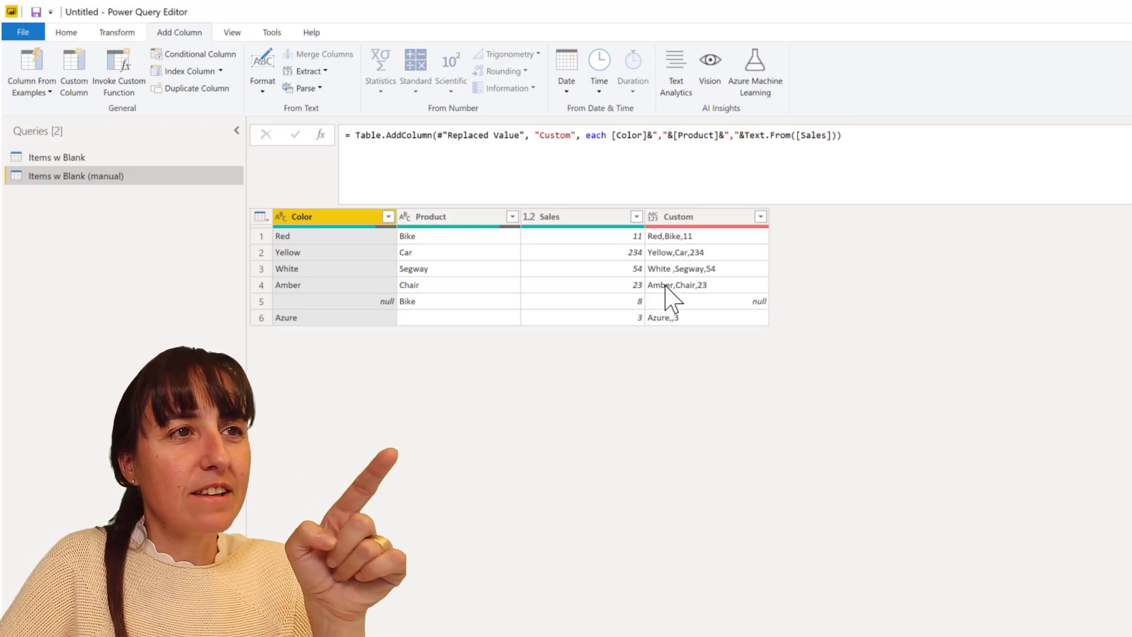
pyautogui.click(261, 302)
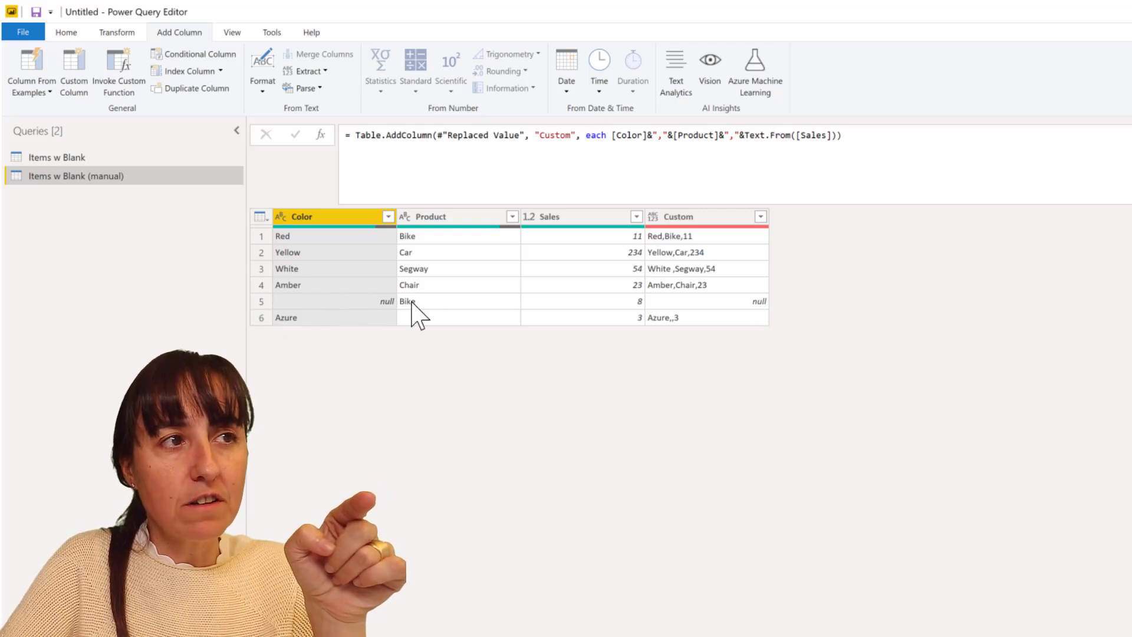
pyautogui.moveTo(741, 314)
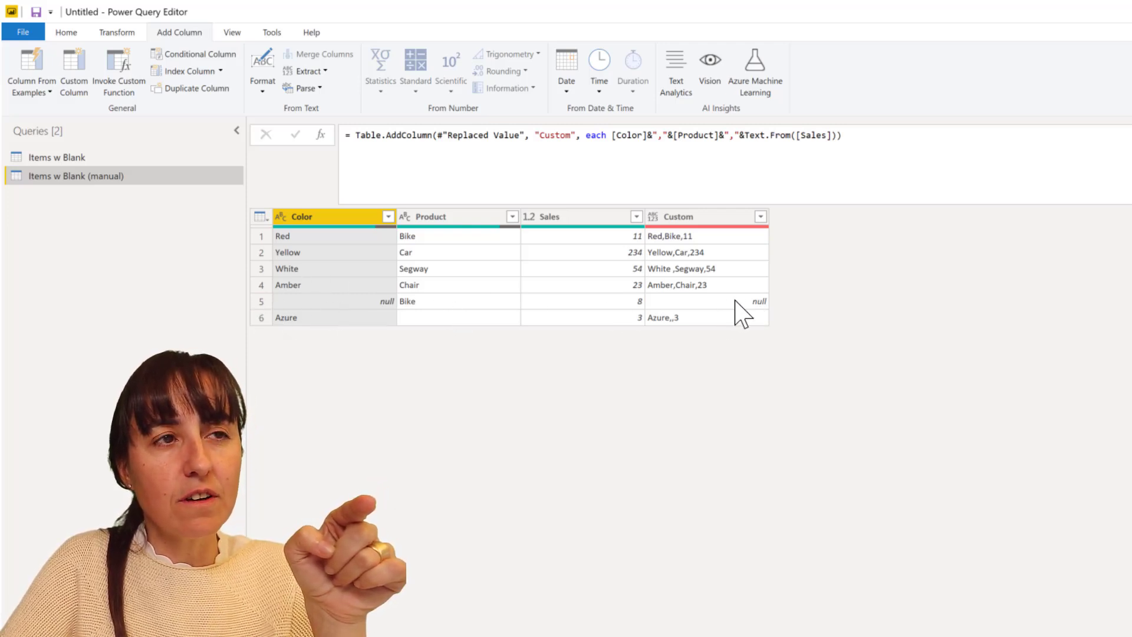
pyautogui.click(54, 157)
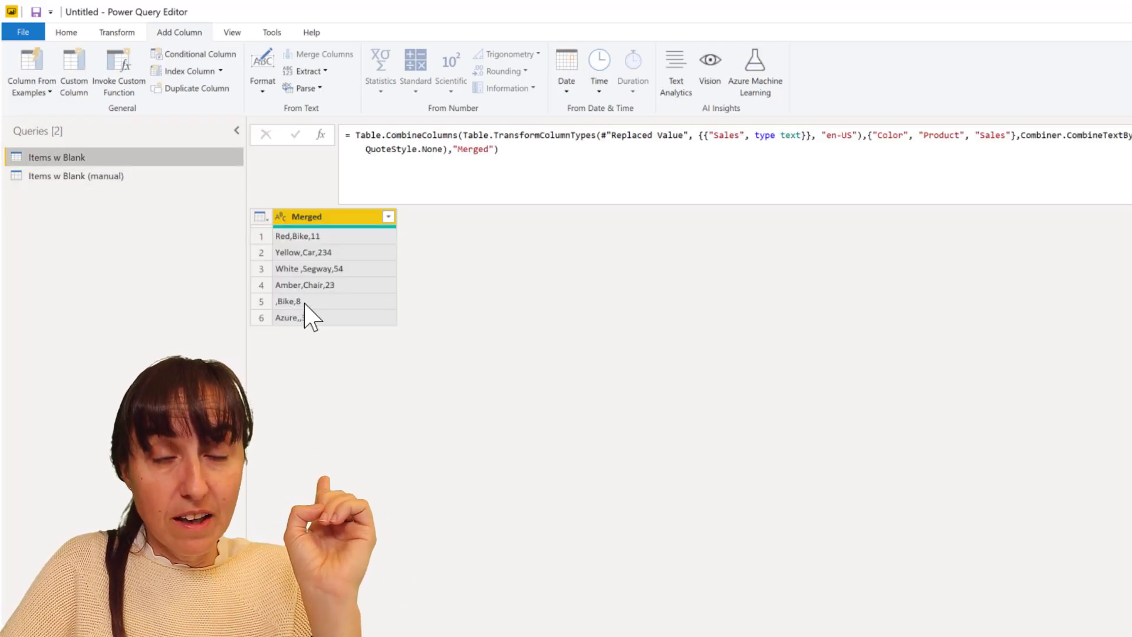
# - Compare the Merged column's ',Bike,8' row, then return to Items w Blank (manual)
pyautogui.click(76, 176)
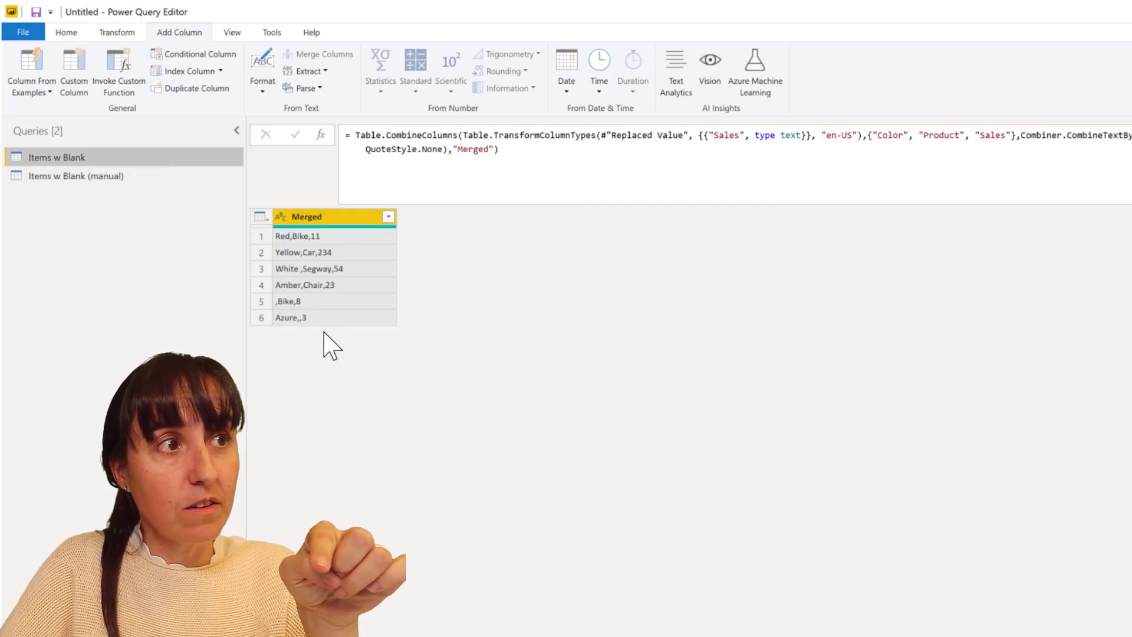
pyautogui.click(76, 176)
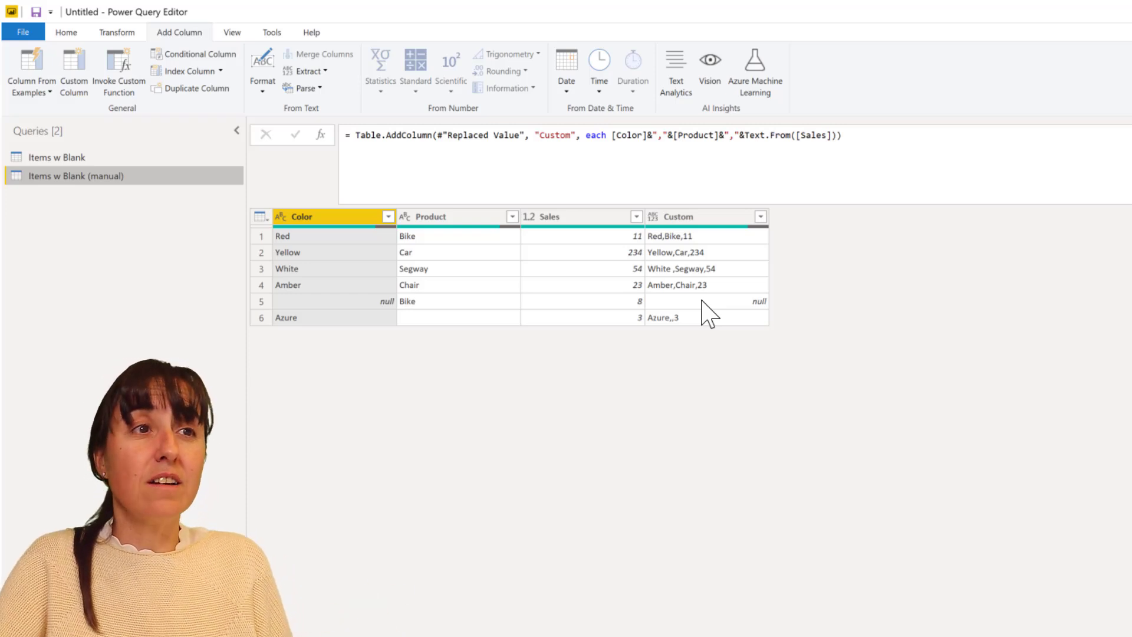
pyautogui.moveTo(713, 330)
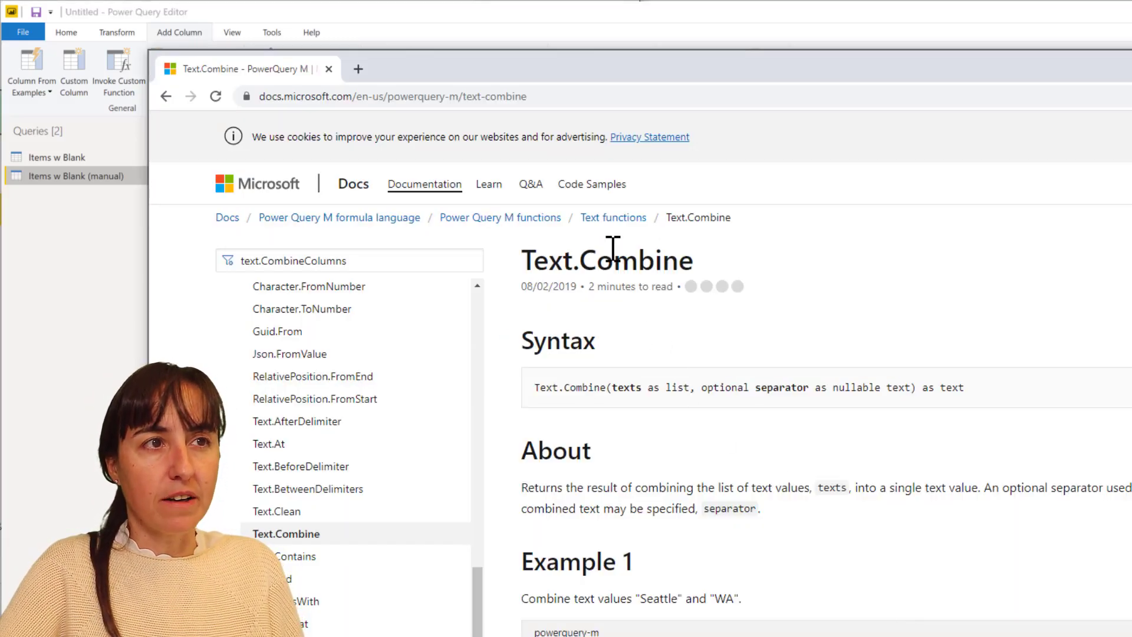
# - Read the Text.Combine syntax and description on the Microsoft Docs page
pyautogui.moveTo(610, 388); pyautogui.dragTo(689, 388)
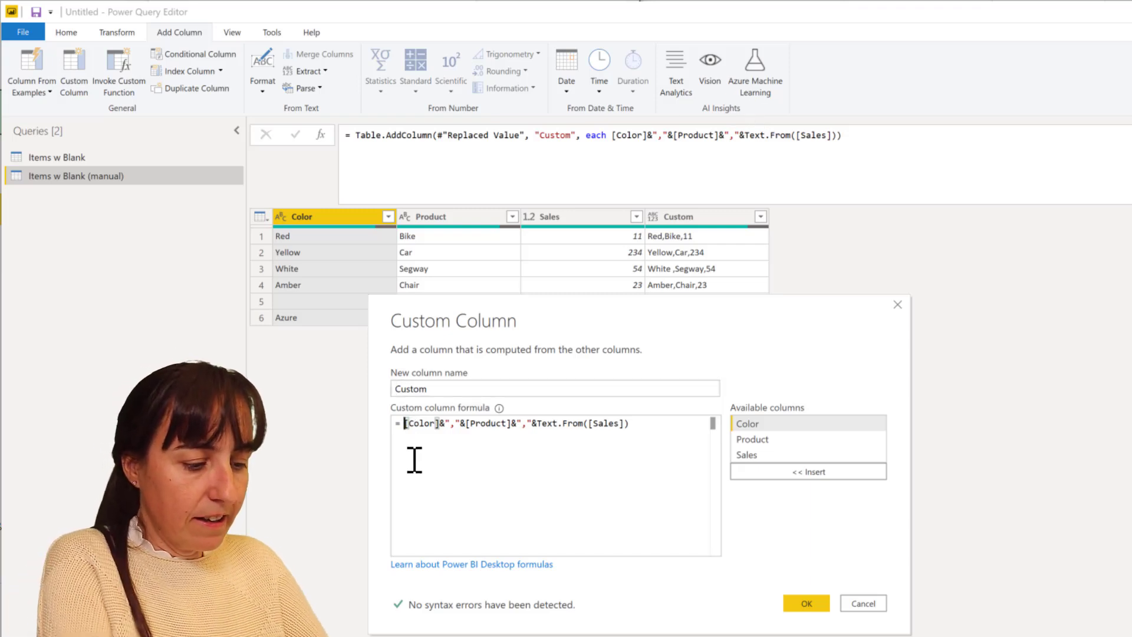
# - Change the Custom formula to Text.Combine({[Color],[Product],Text.From([Sales])}, ",")
pyautogui.write('Text.Combine(')
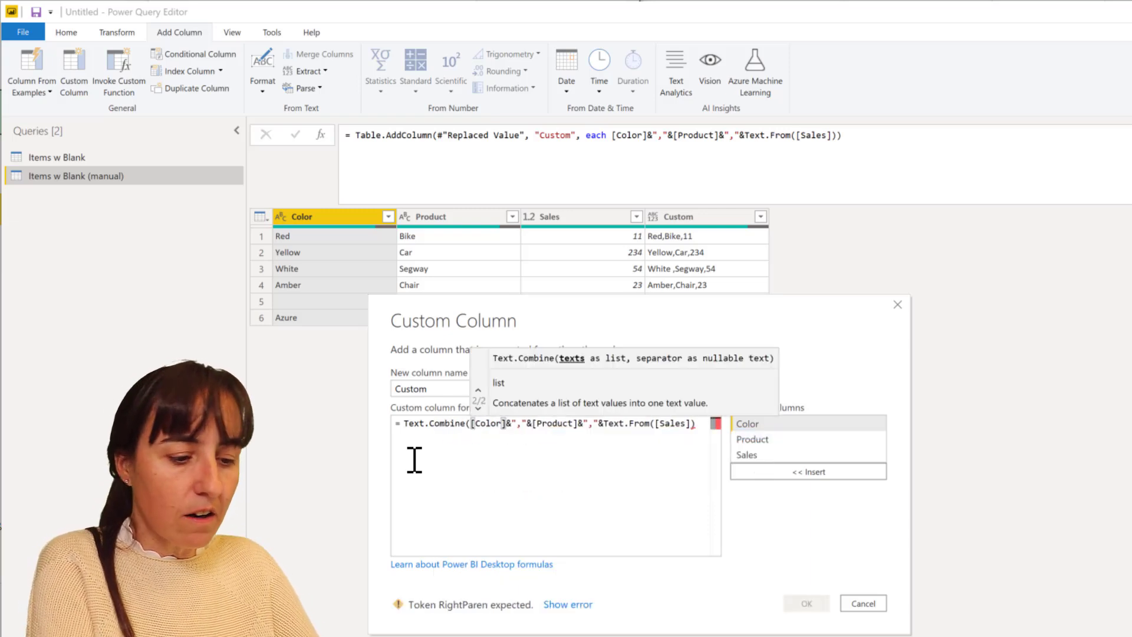
pyautogui.write('{')
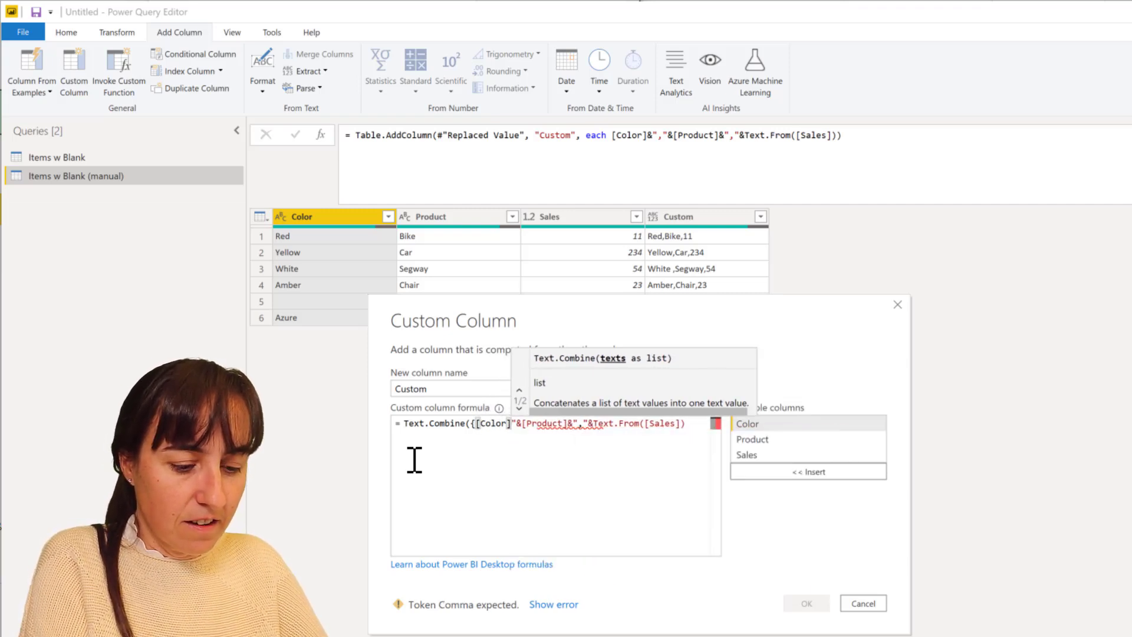
pyautogui.write(',')
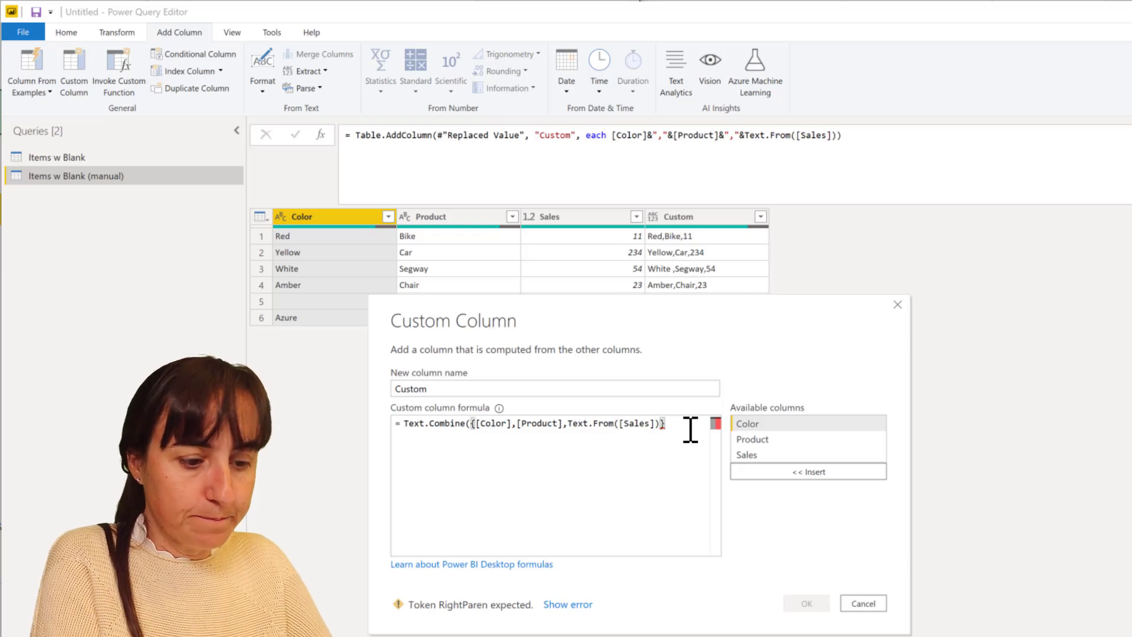
pyautogui.write(', ",')
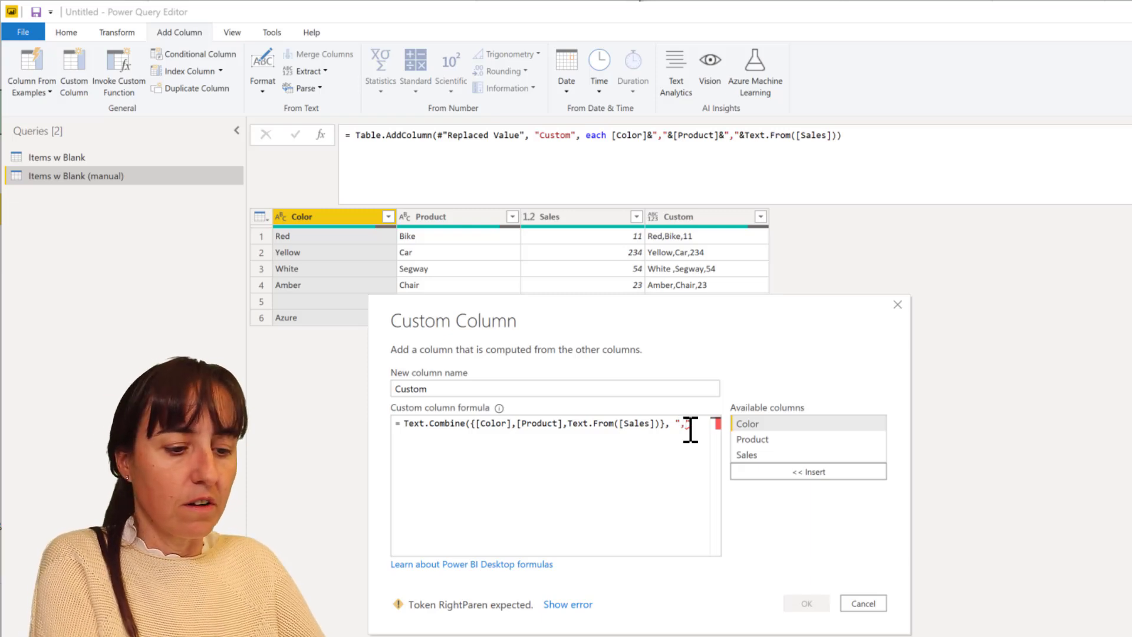
pyautogui.write(')')
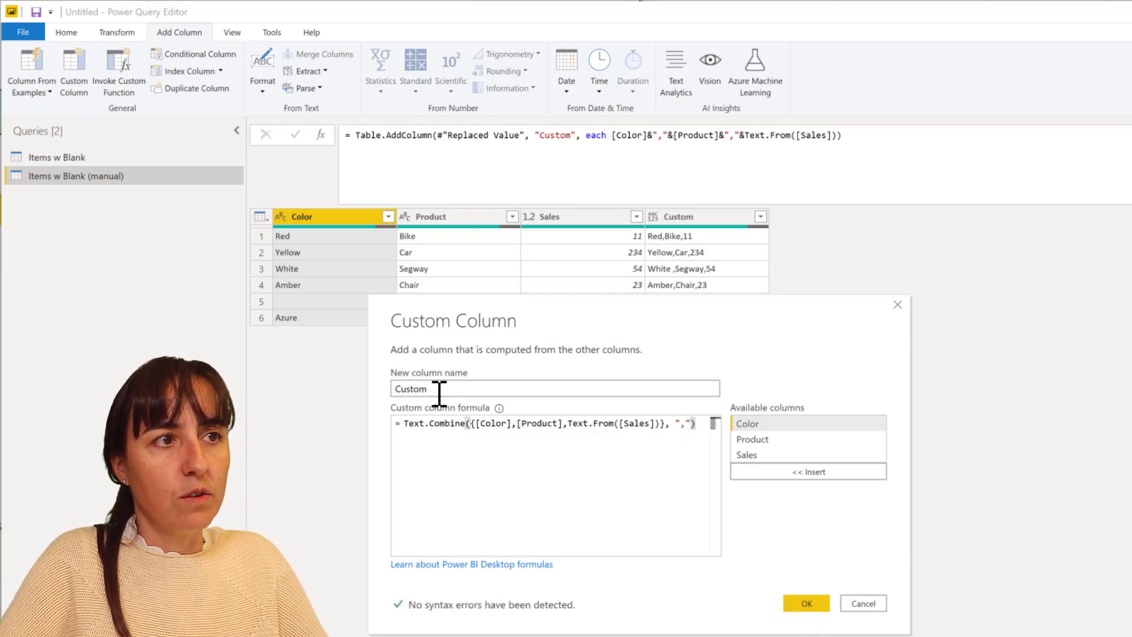
pyautogui.click(805, 603)
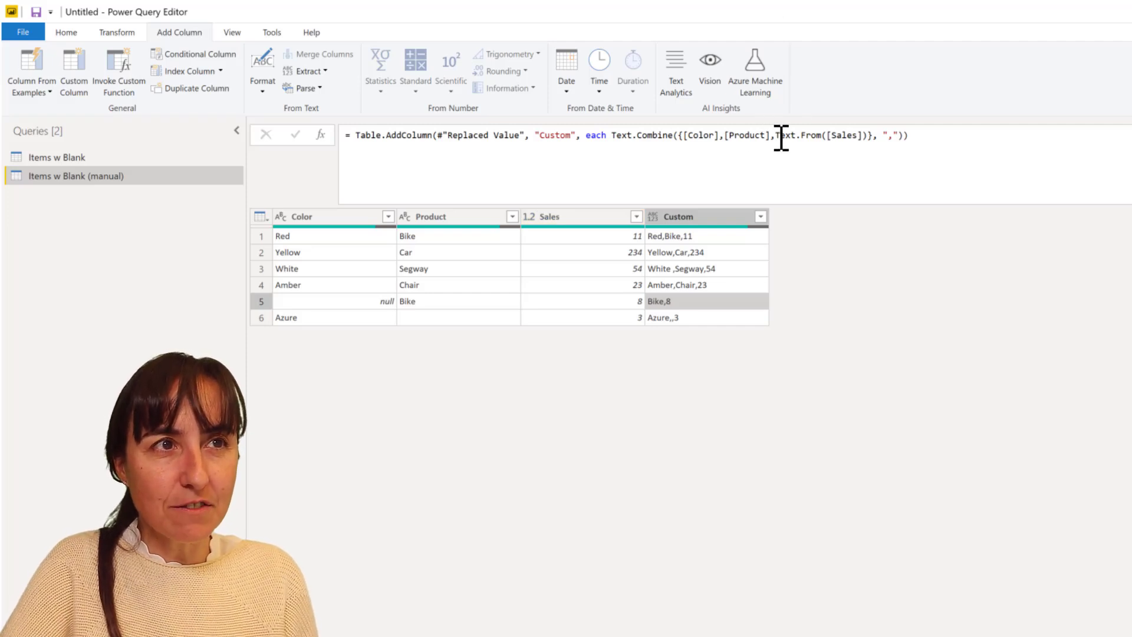
# - Replace Text.From([Sales]) with [Sales] in the formula bar
pyautogui.moveTo(780, 135); pyautogui.dragTo(865, 135)
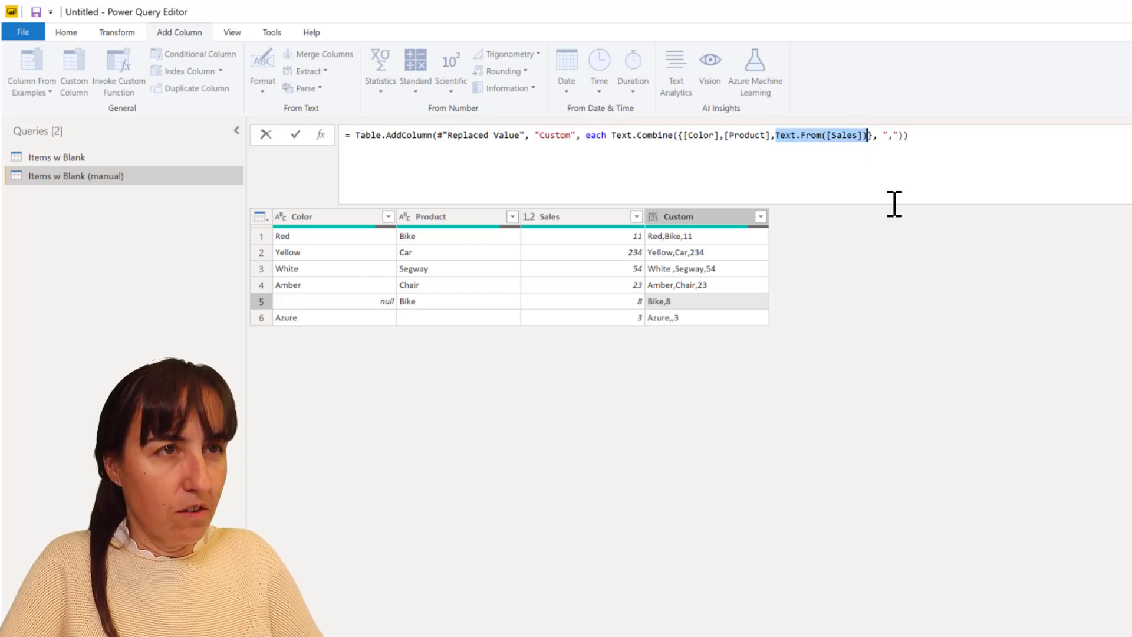
pyautogui.press('Delete')
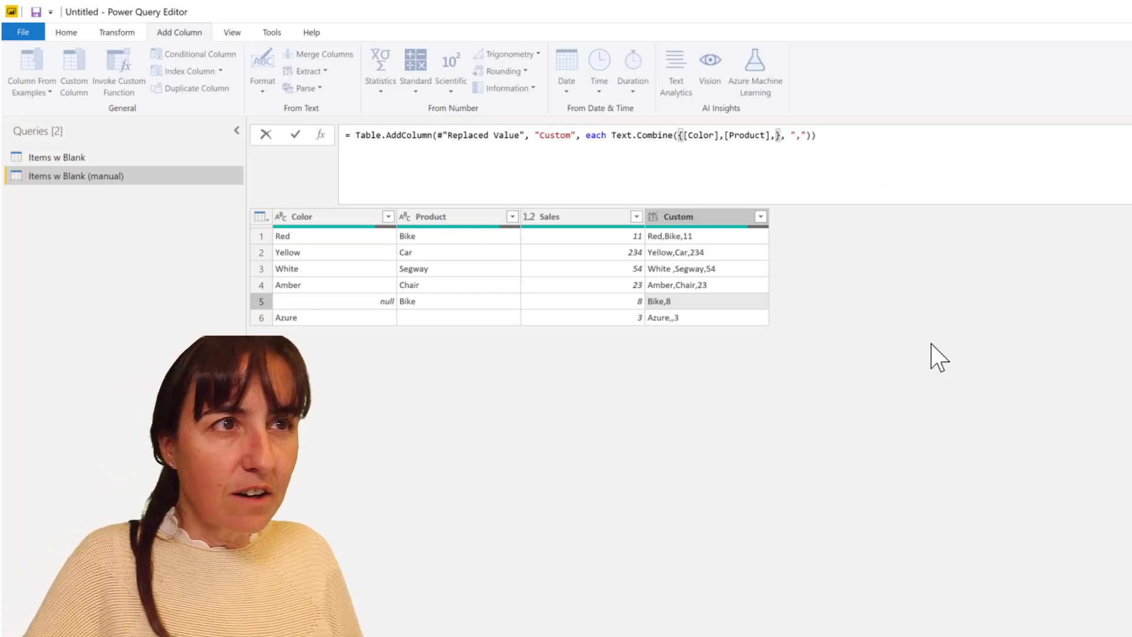
pyautogui.write('[Sale')
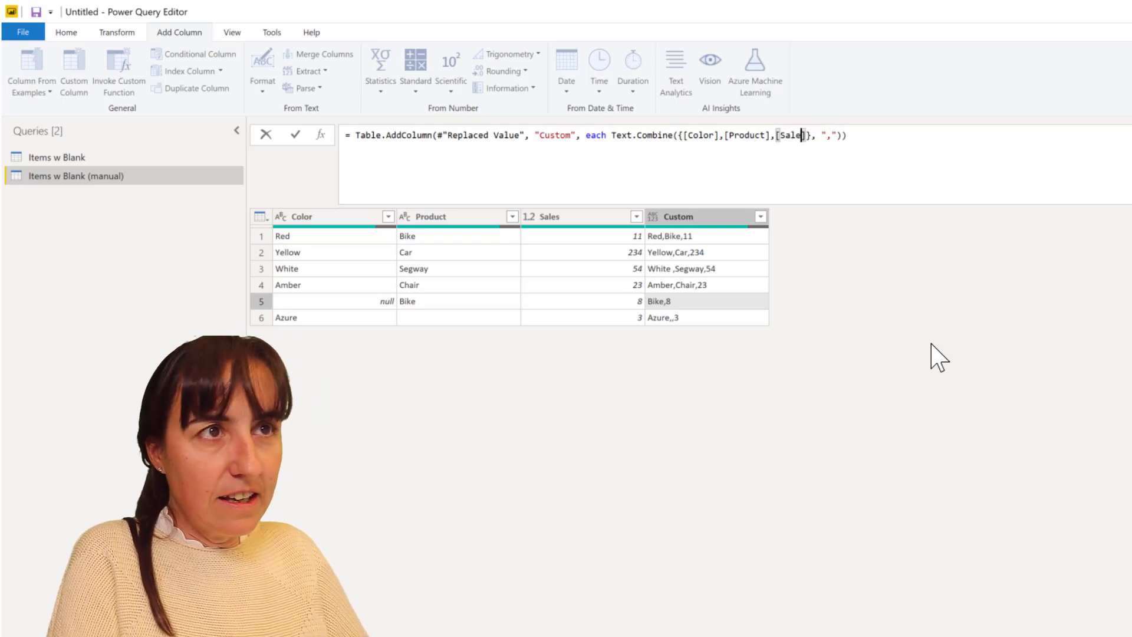